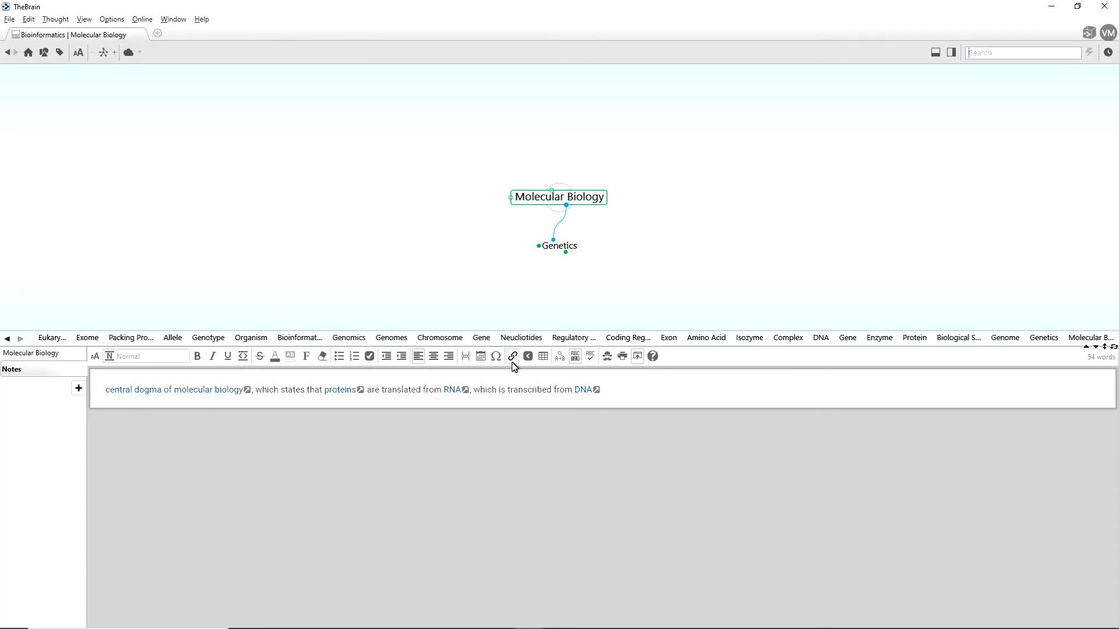
mouse_move(513, 357)
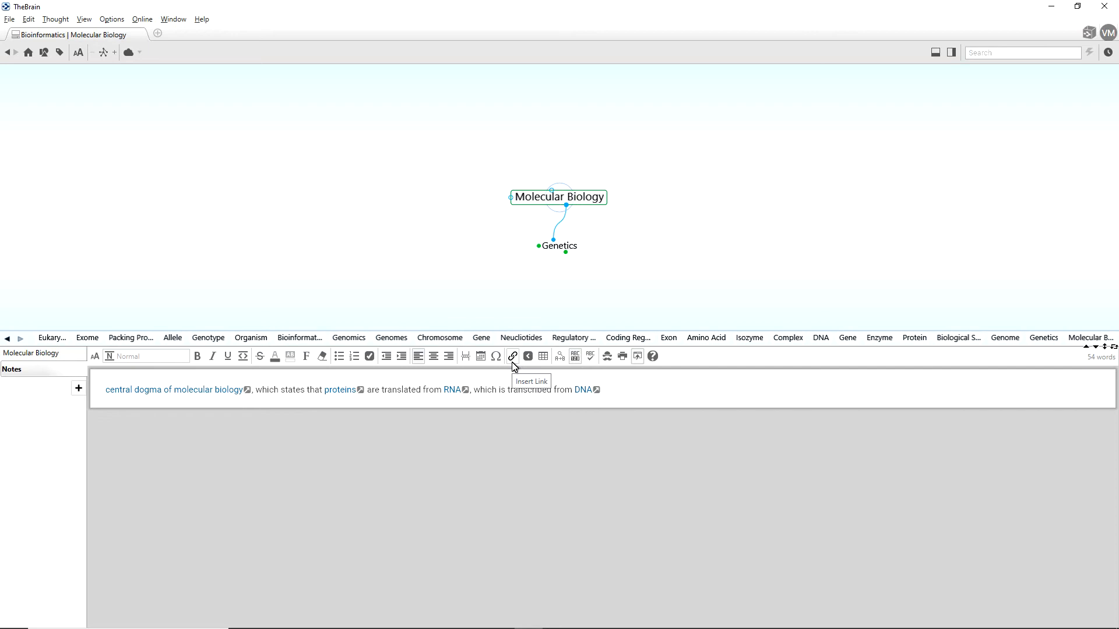
mouse_move(509, 443)
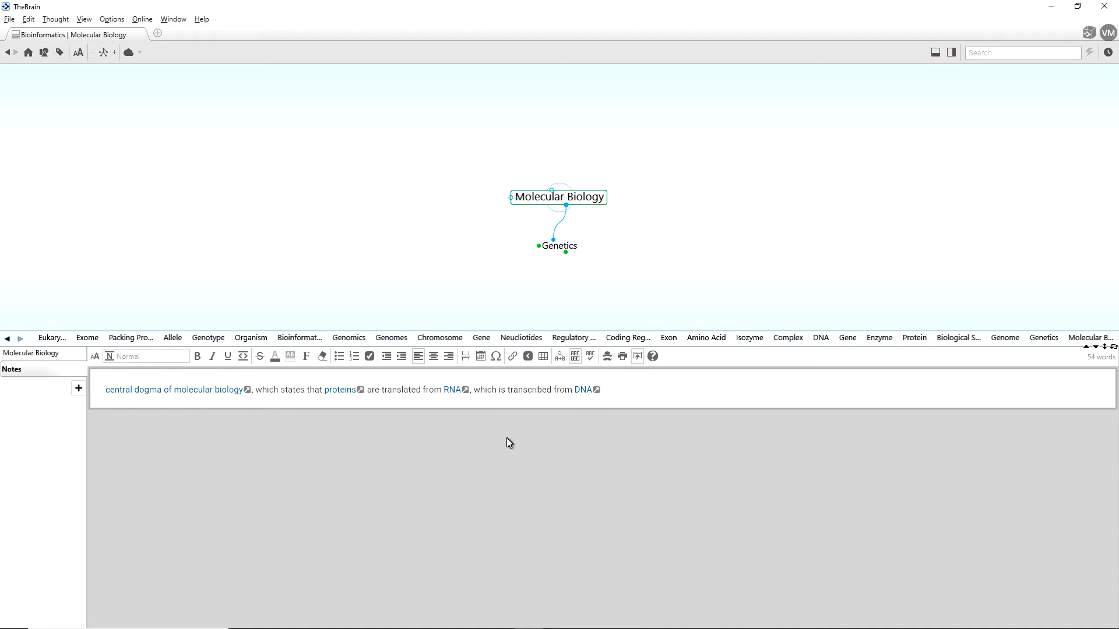
mouse_move(471, 222)
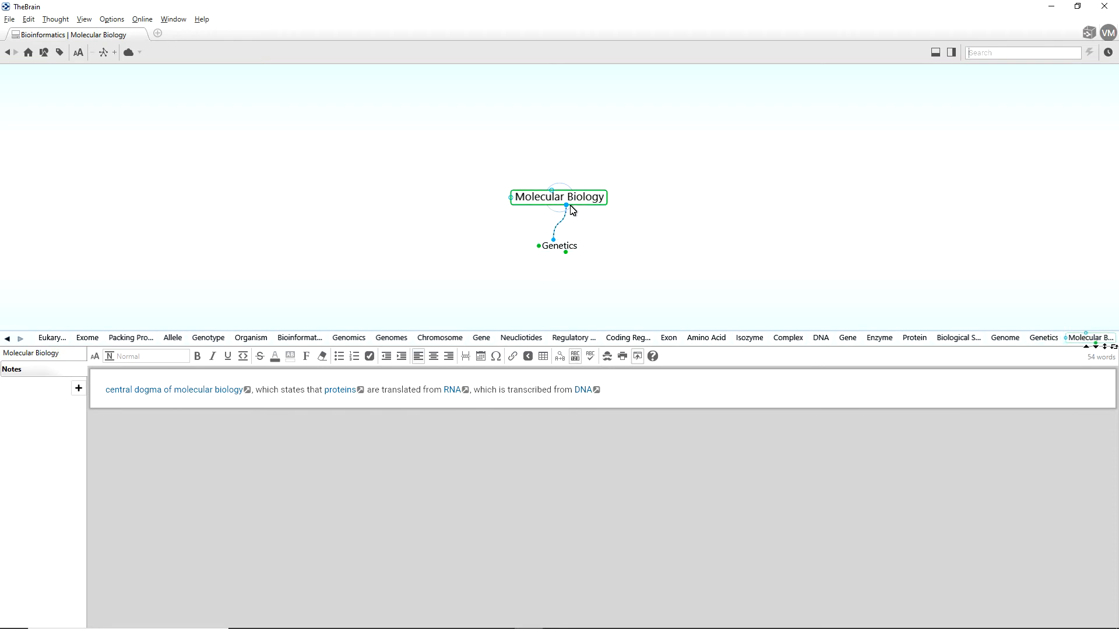
Make Genetics the central thought, showing its links to DNA, Gene and Genome
click(558, 246)
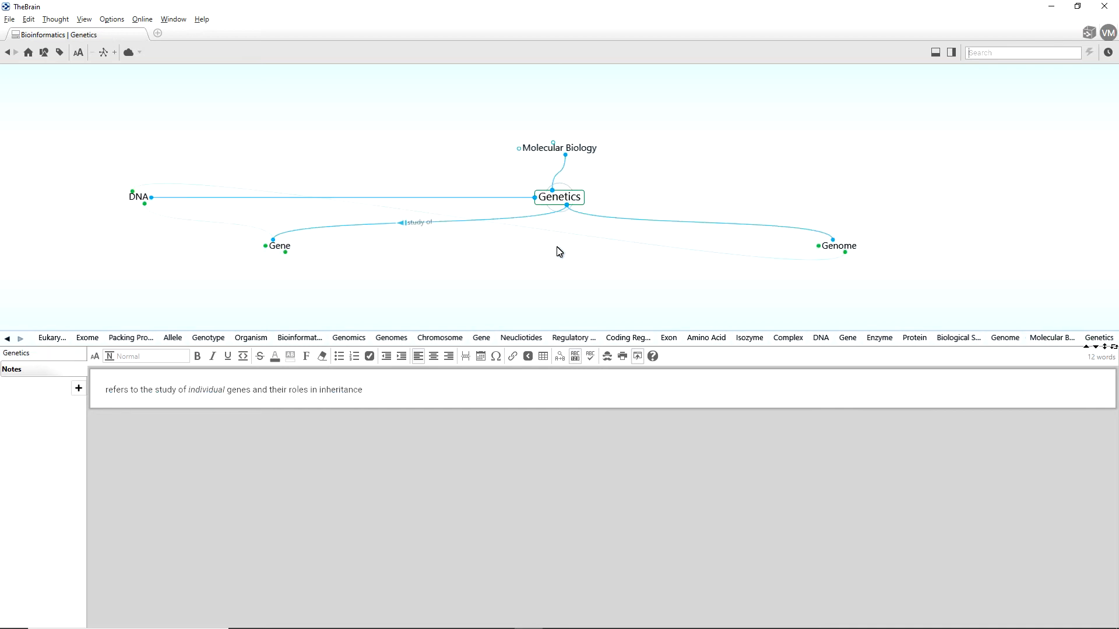
mouse_move(542, 240)
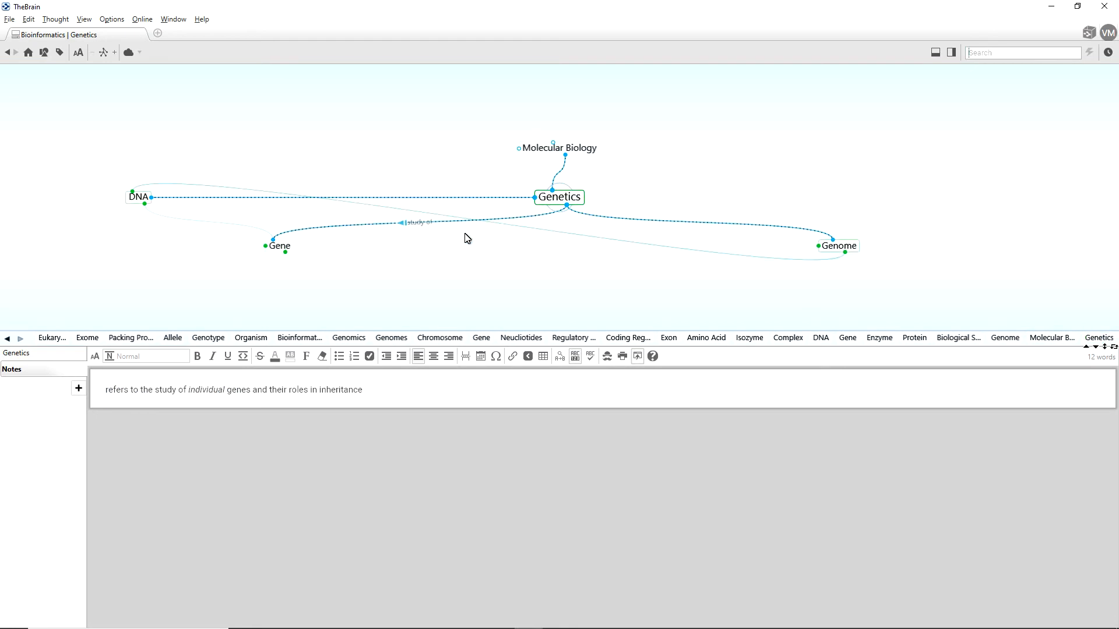
mouse_move(290, 256)
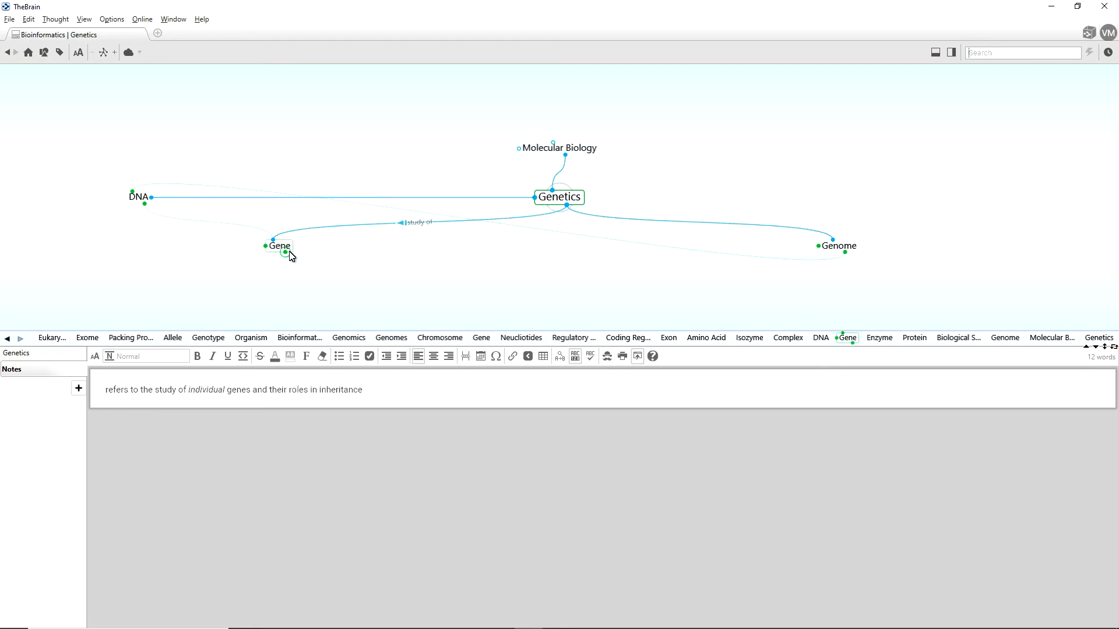
Make Gene the central thought, then move on to the Protein thought
click(278, 246)
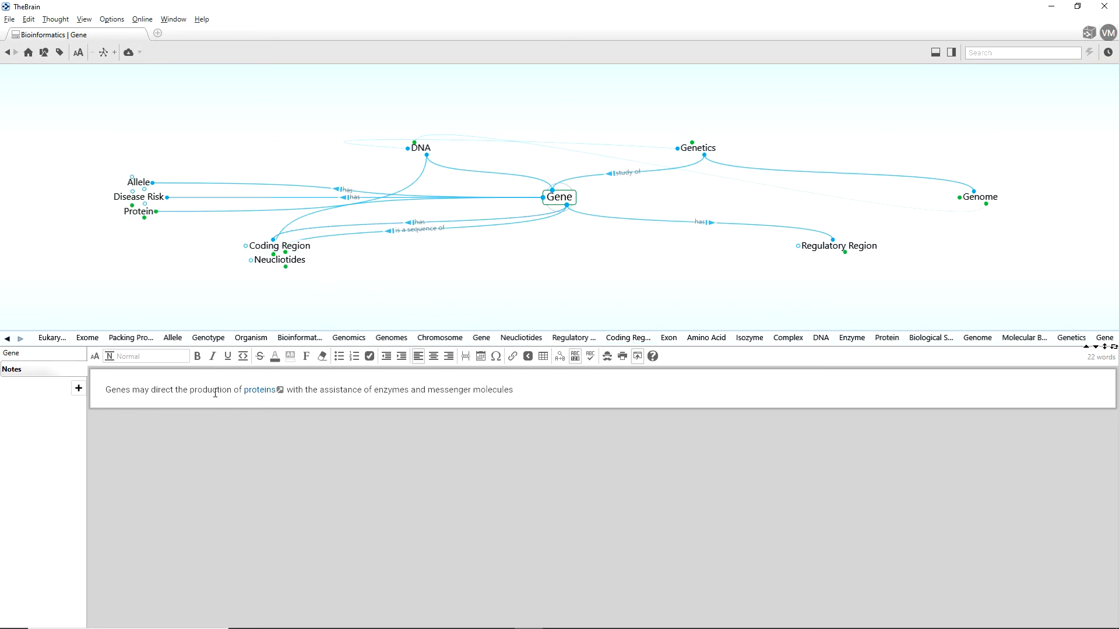
mouse_move(272, 395)
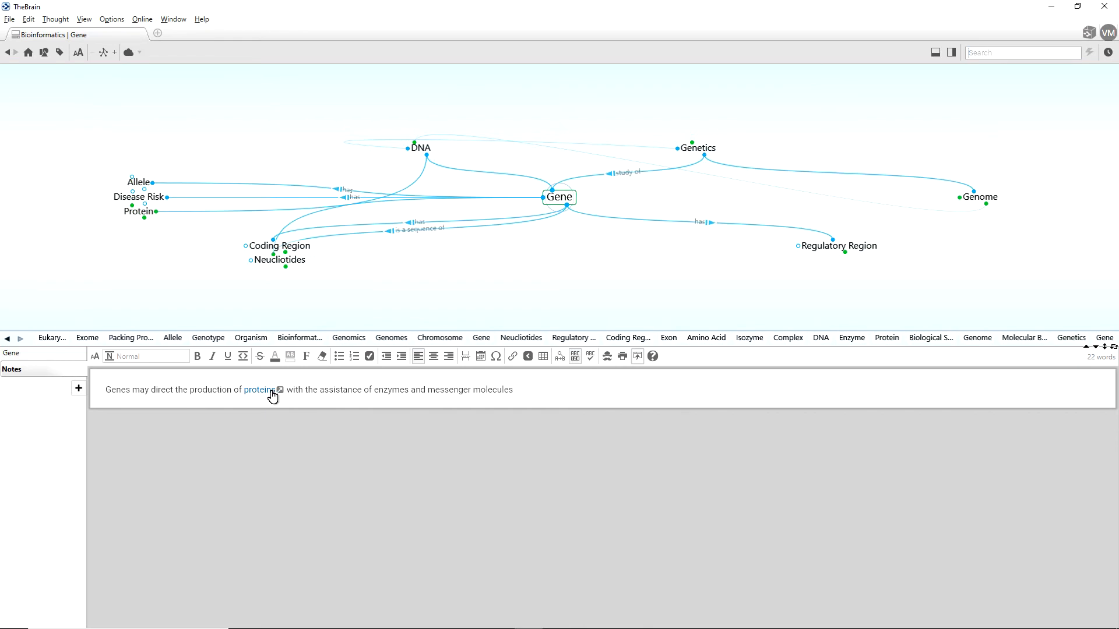
mouse_move(470, 389)
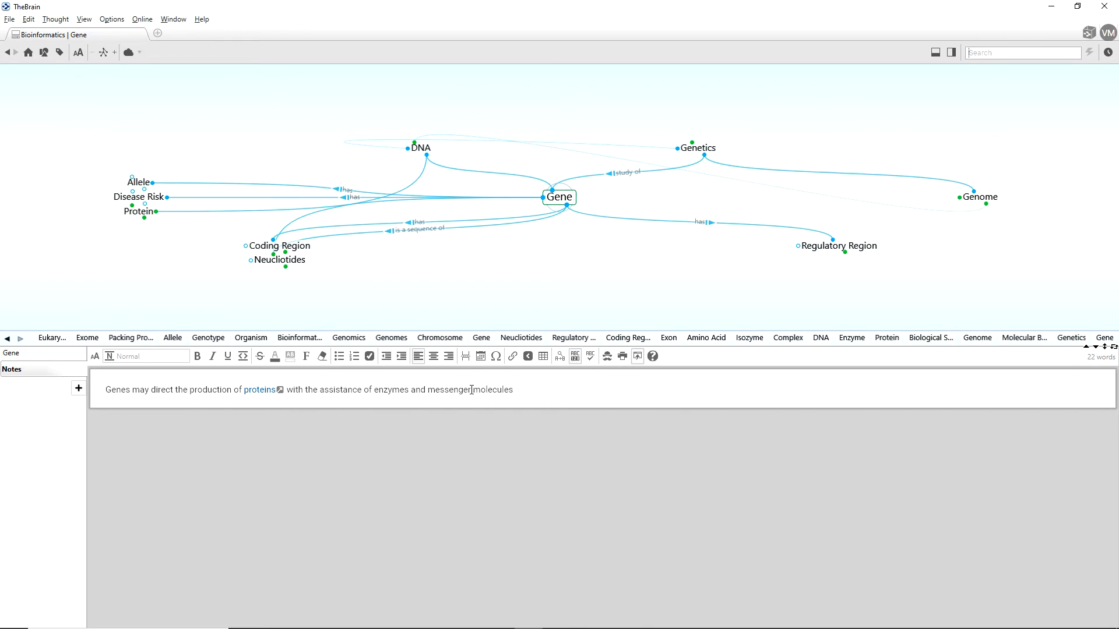
mouse_move(495, 329)
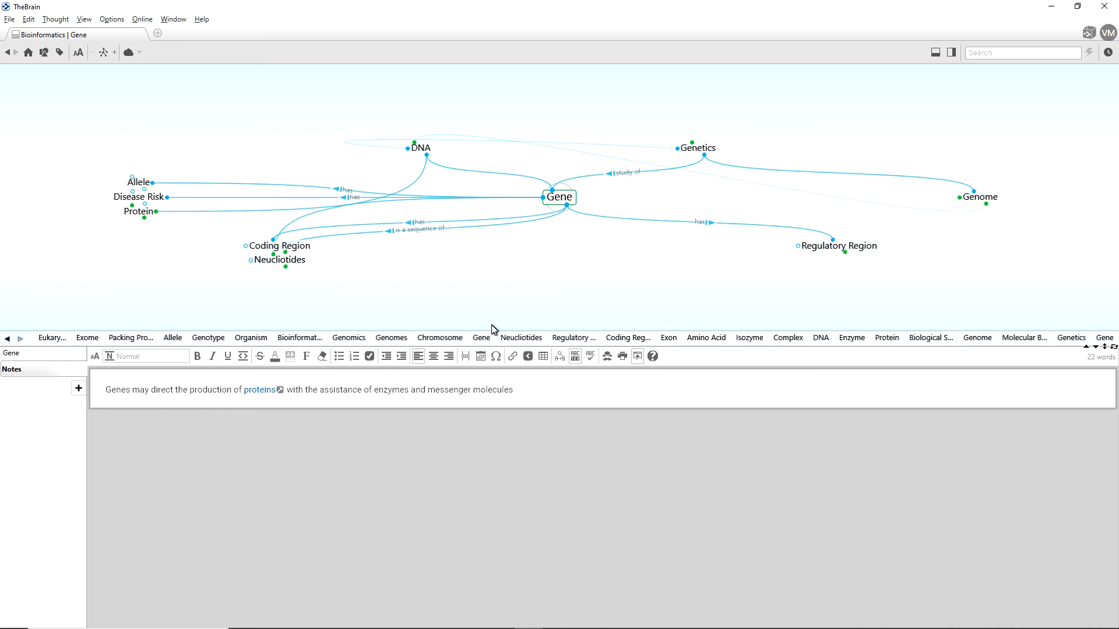
mouse_move(430, 259)
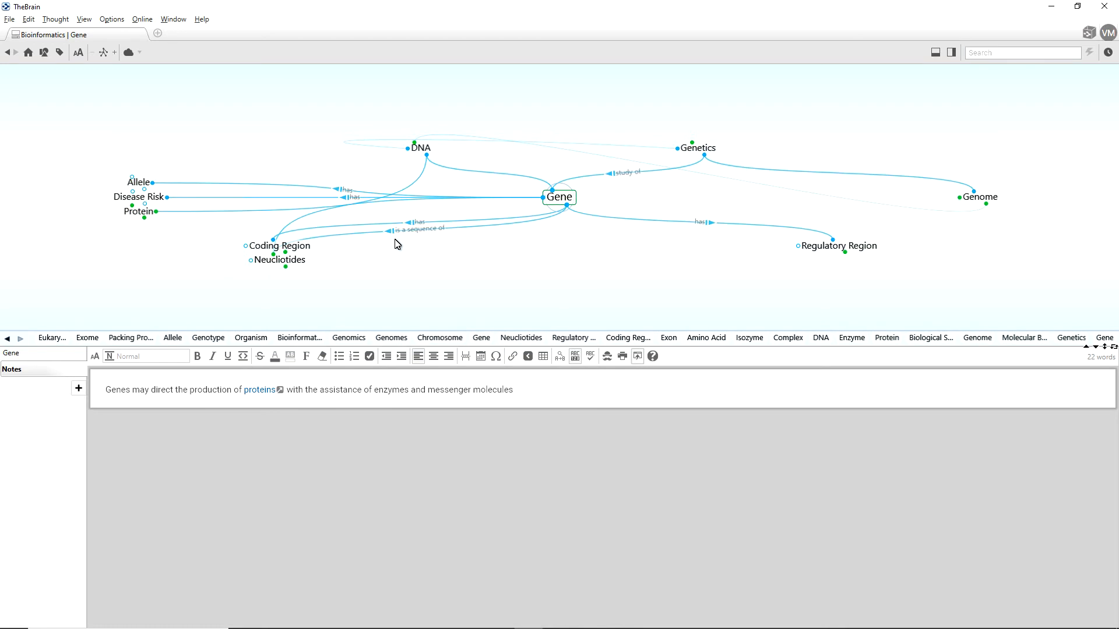
mouse_move(329, 241)
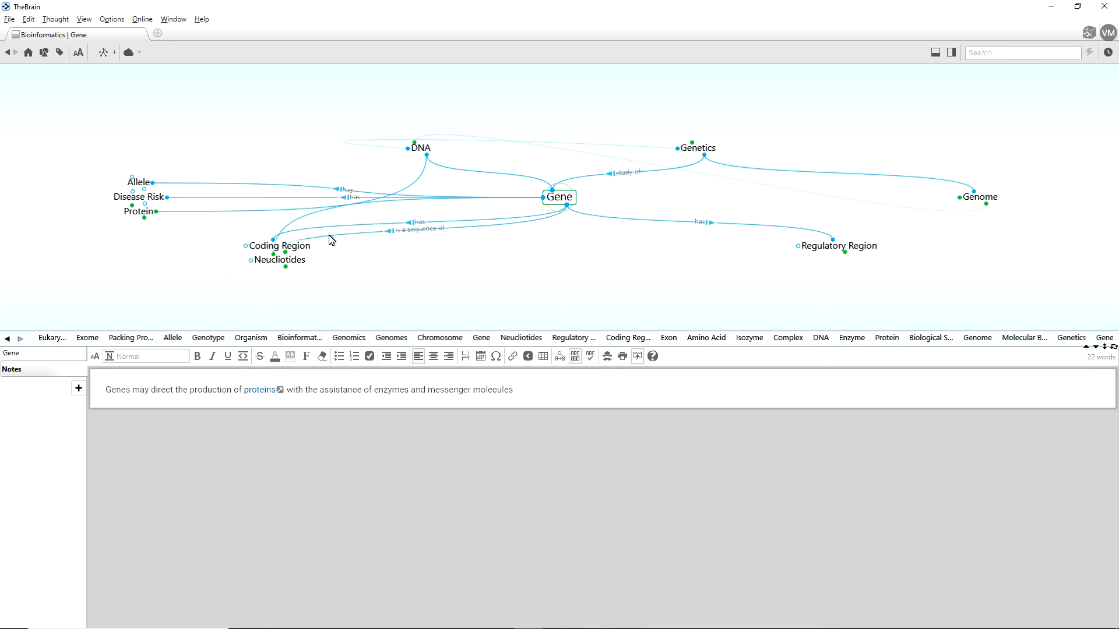
mouse_move(417, 238)
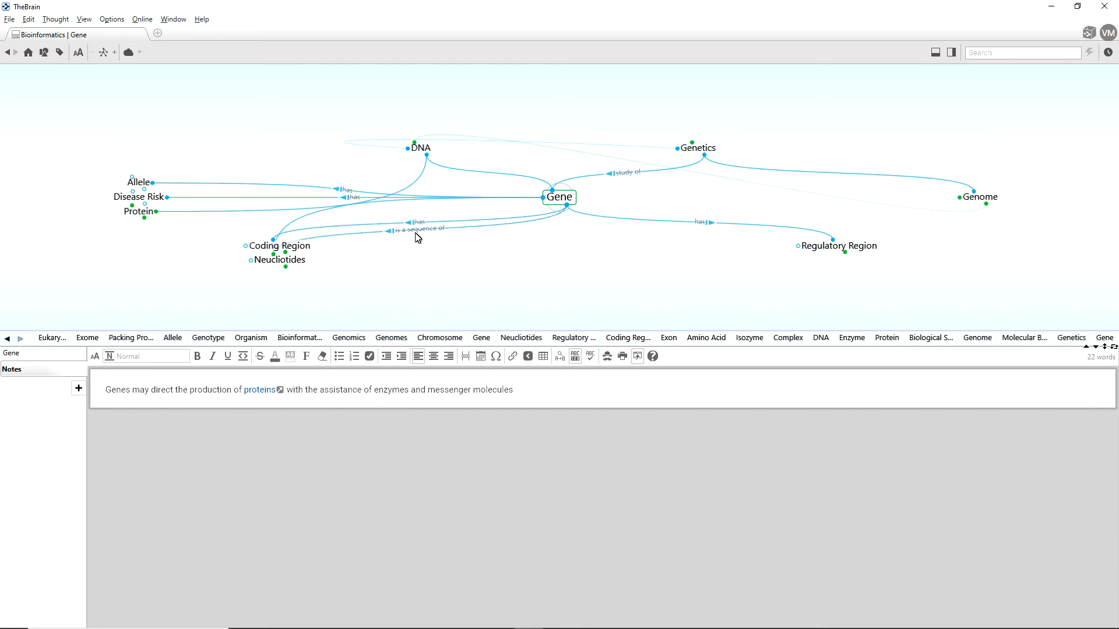
click(279, 260)
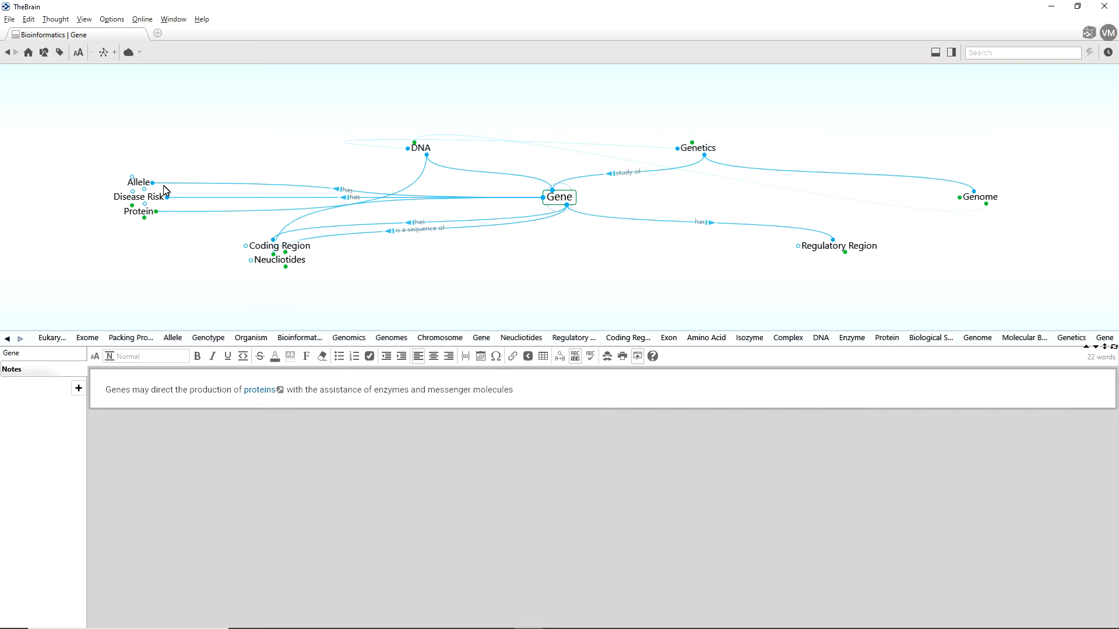
mouse_move(249, 201)
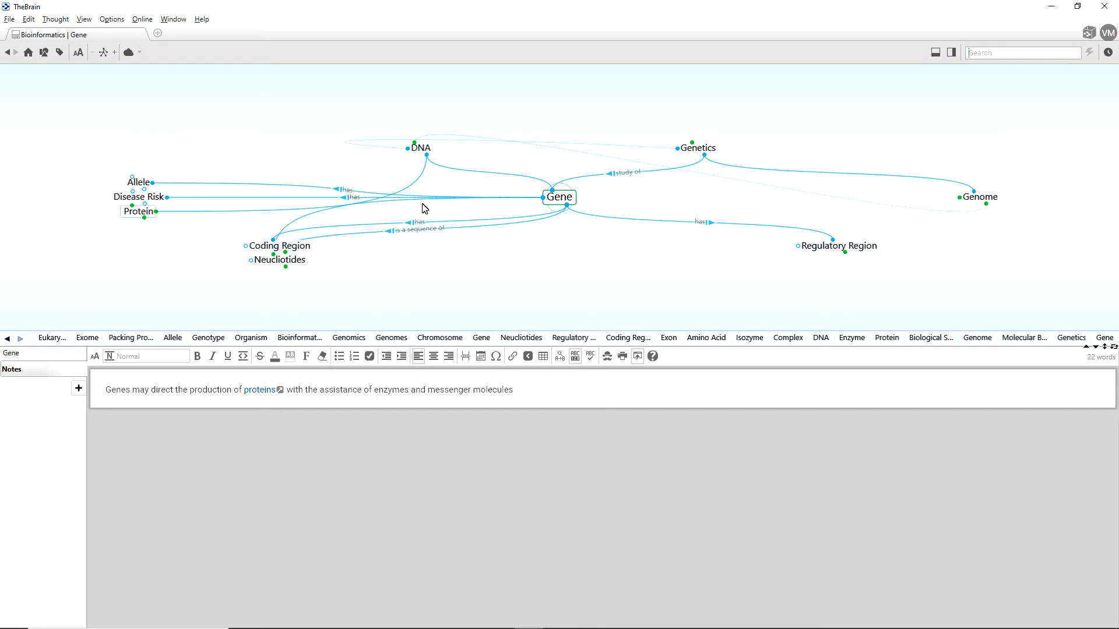
mouse_move(687, 238)
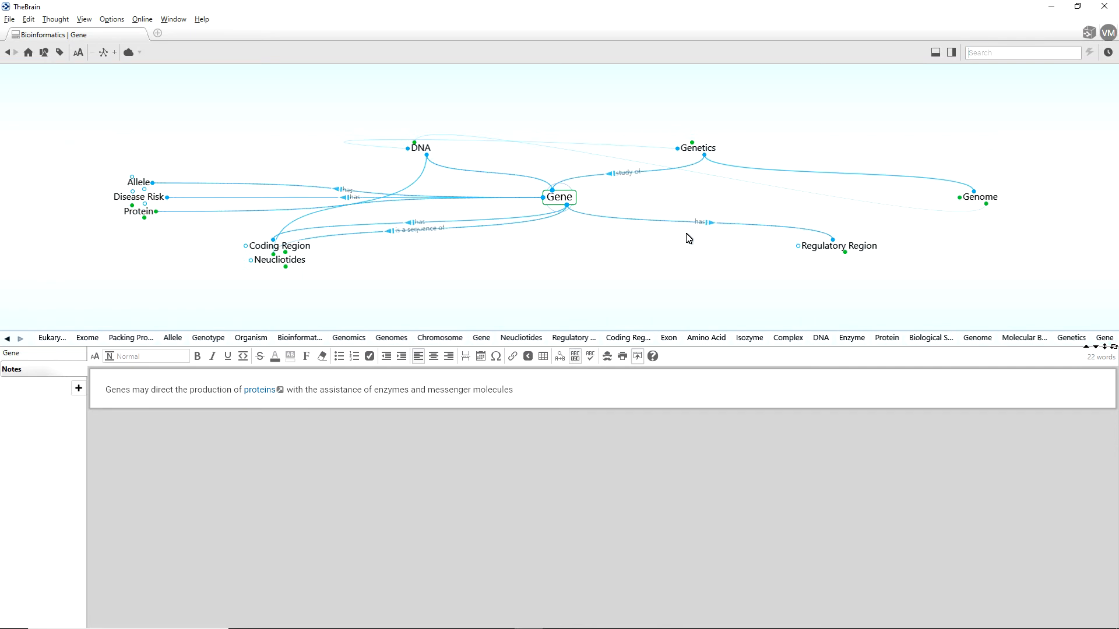
mouse_move(698, 237)
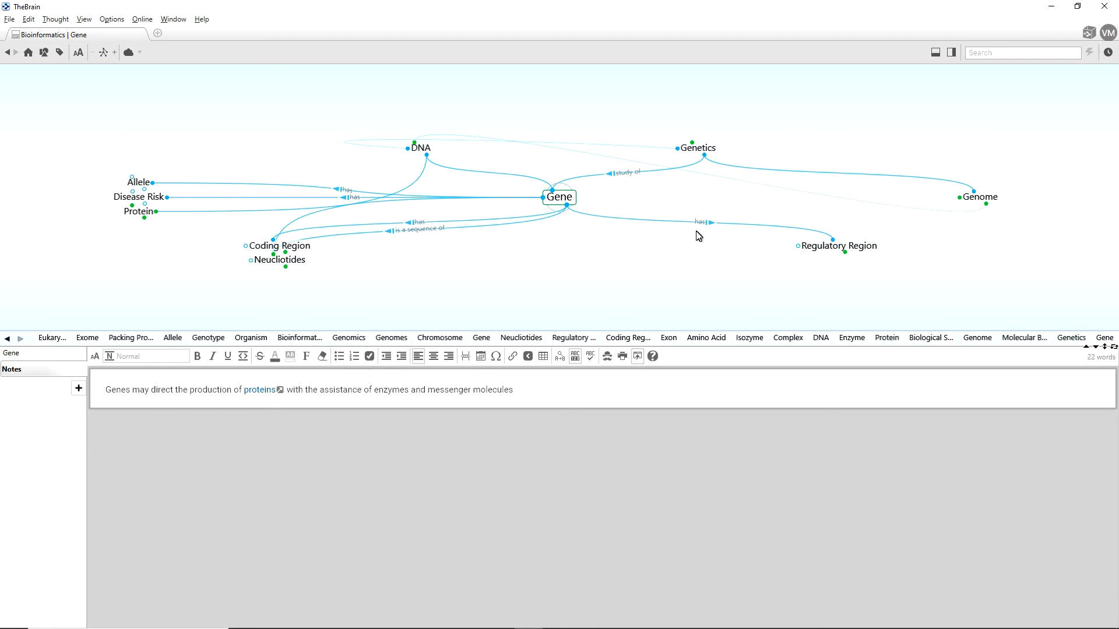
mouse_move(710, 230)
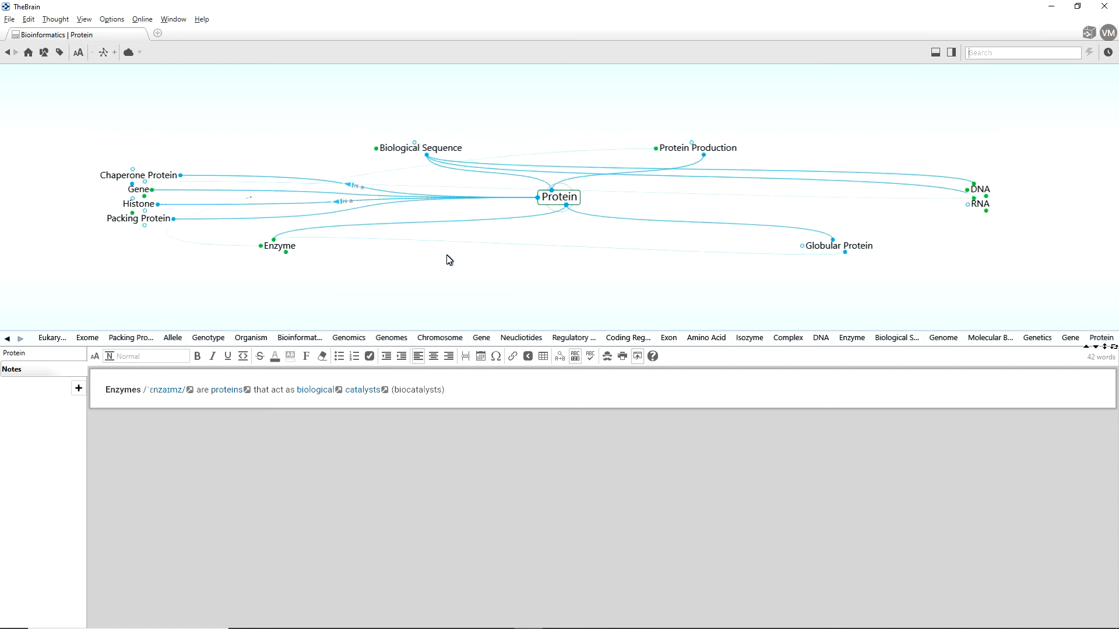
click(281, 246)
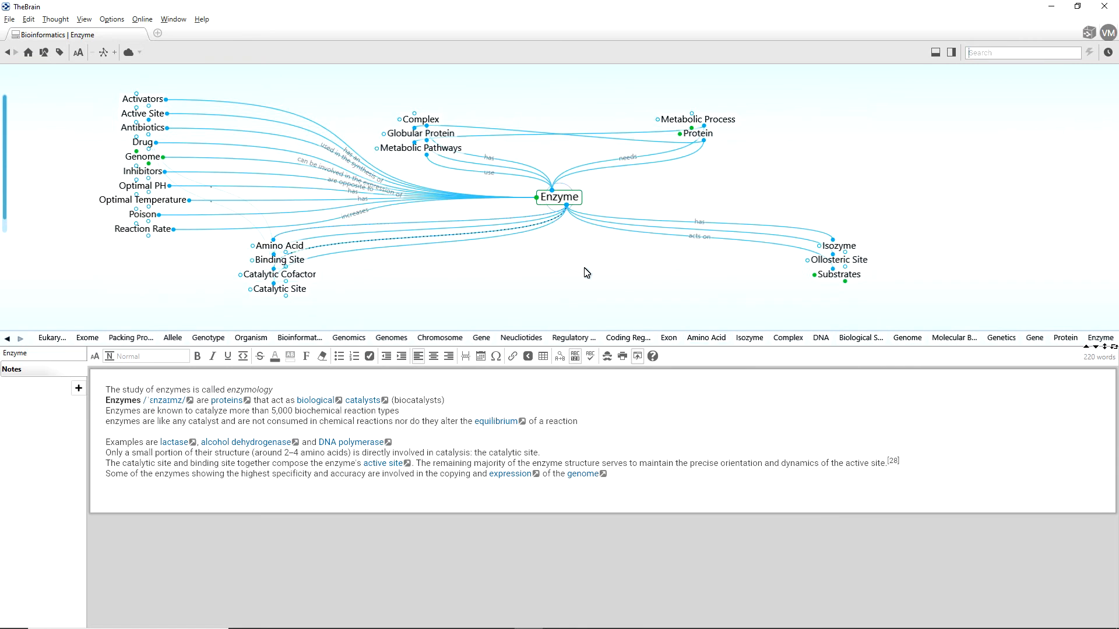
mouse_move(584, 281)
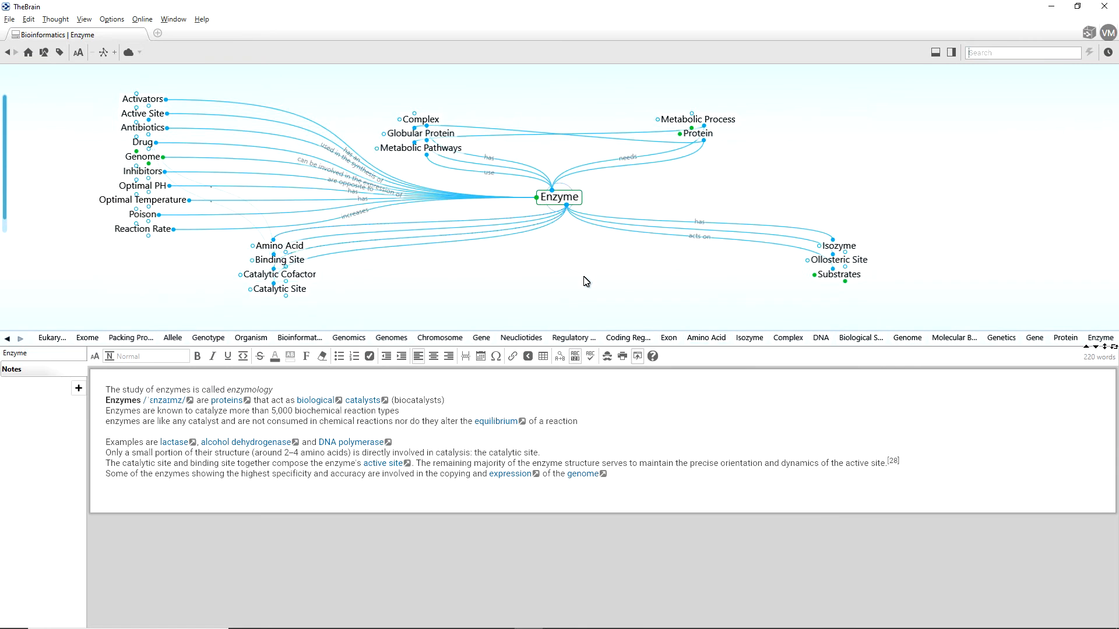
mouse_move(554, 279)
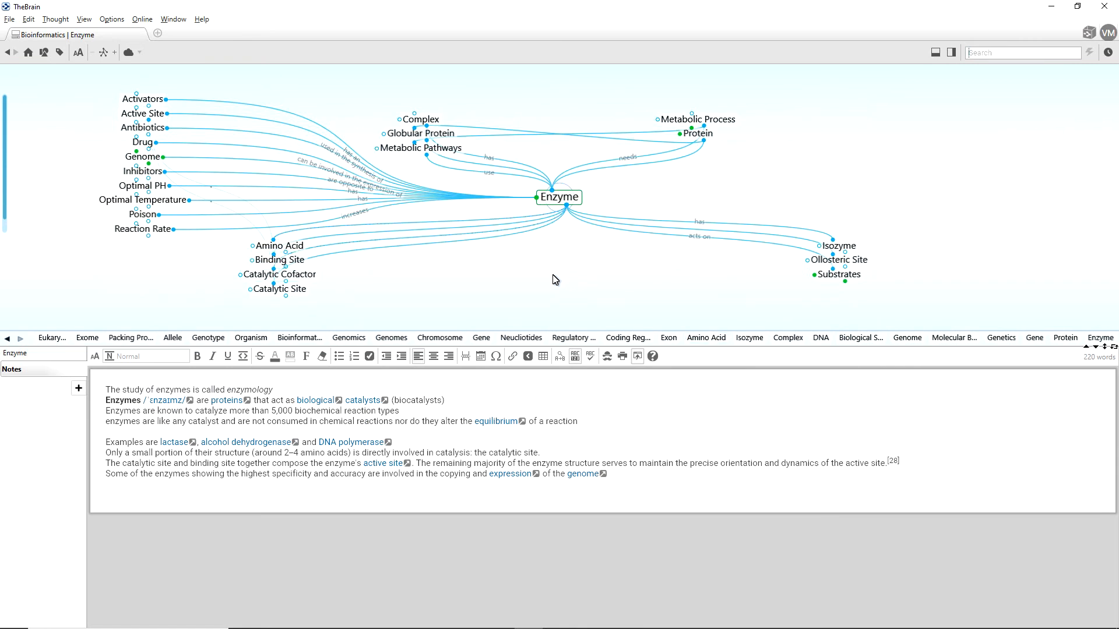
mouse_move(673, 158)
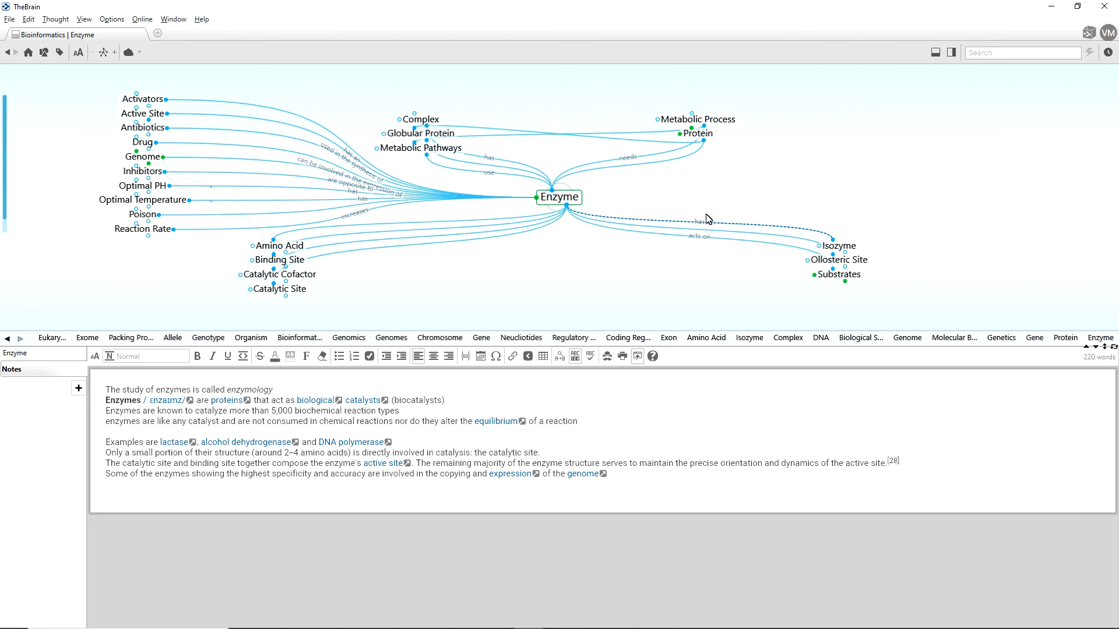
click(841, 245)
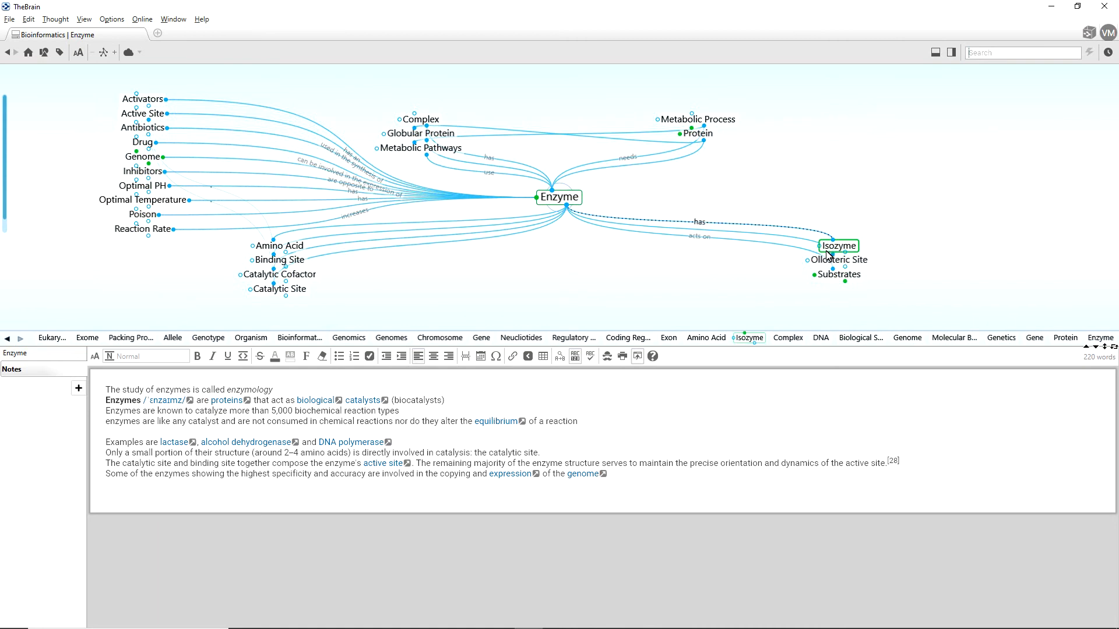
click(839, 275)
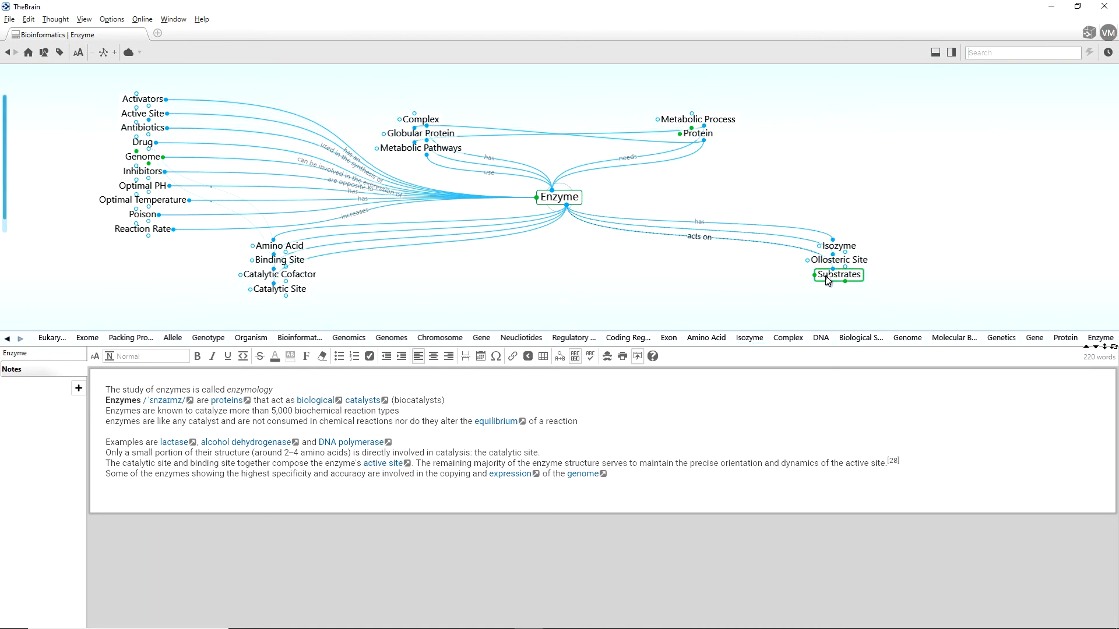
click(440, 278)
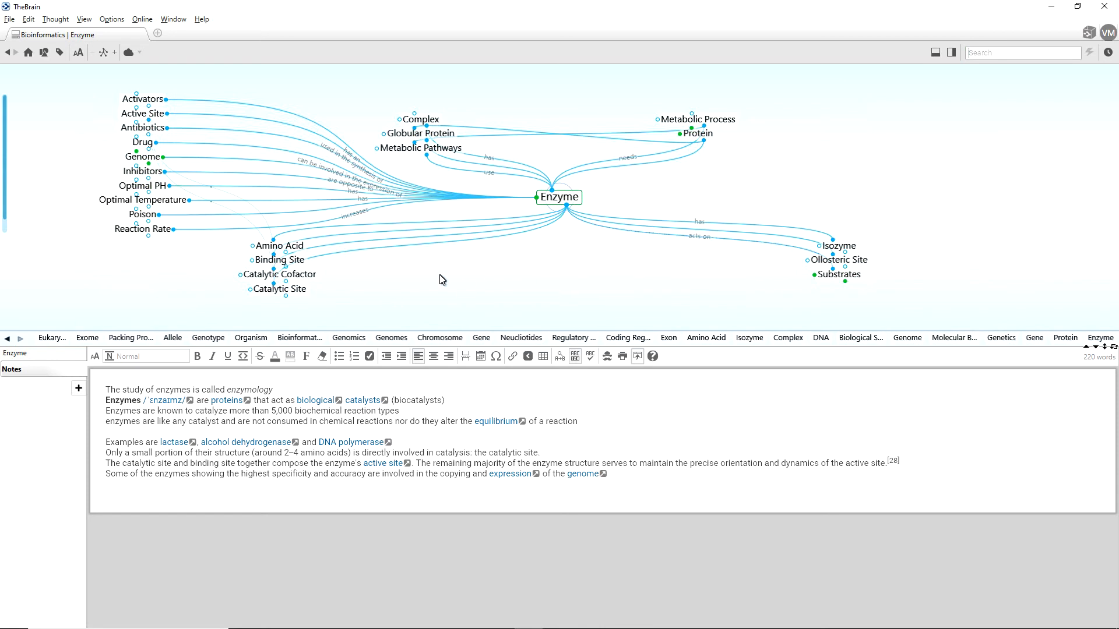
mouse_move(360, 234)
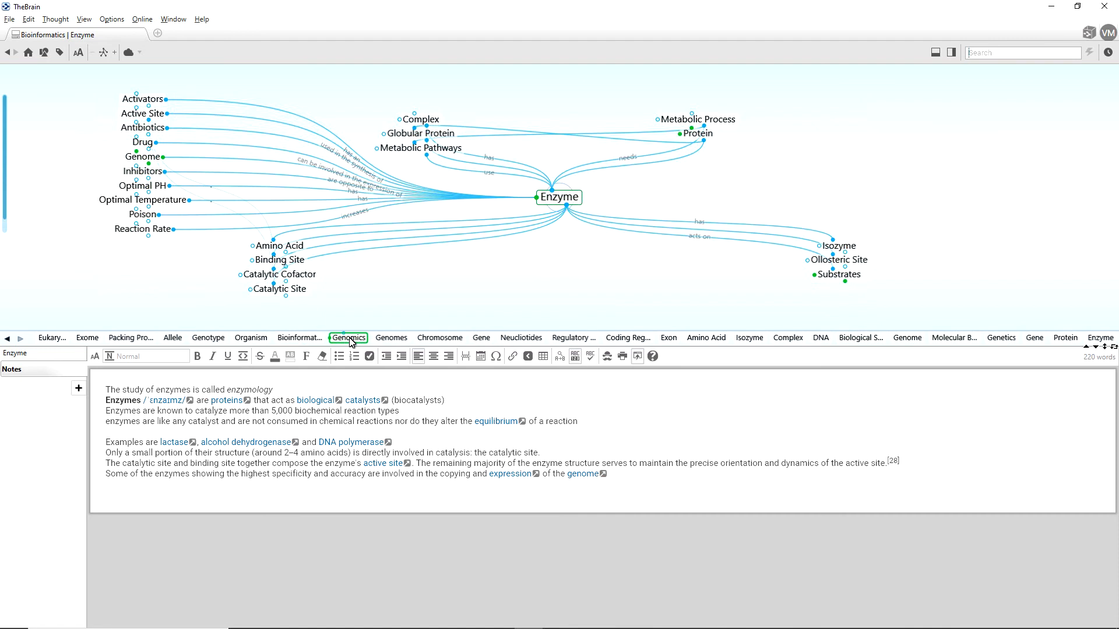
mouse_move(360, 345)
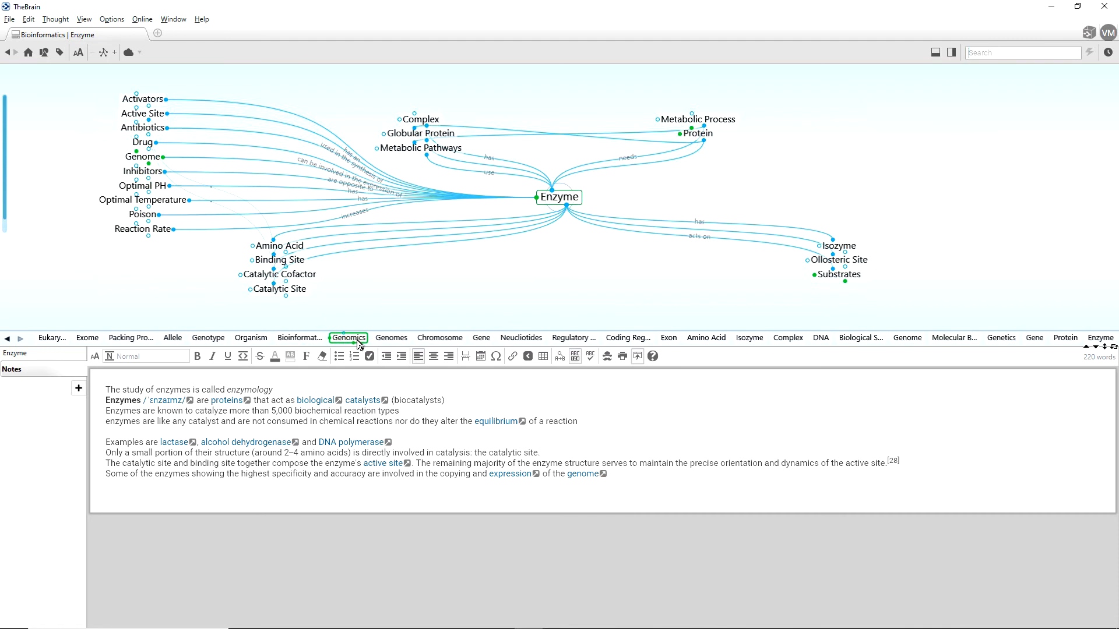
Revisit Genomics and Regulatory Region from the history bar, then activate Amino Acid
click(348, 338)
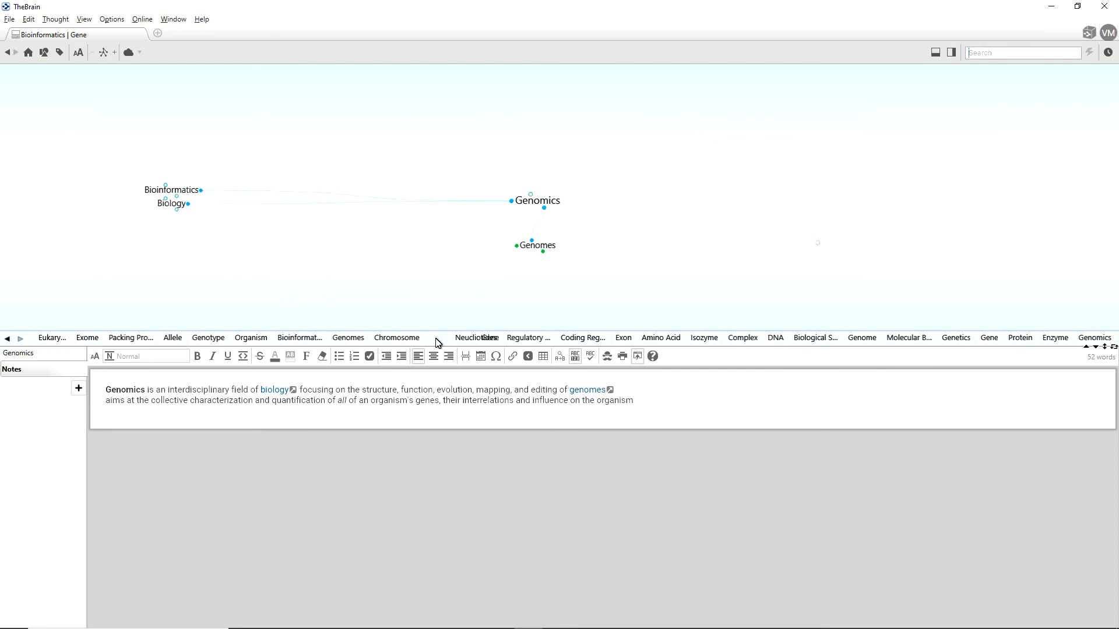
click(528, 338)
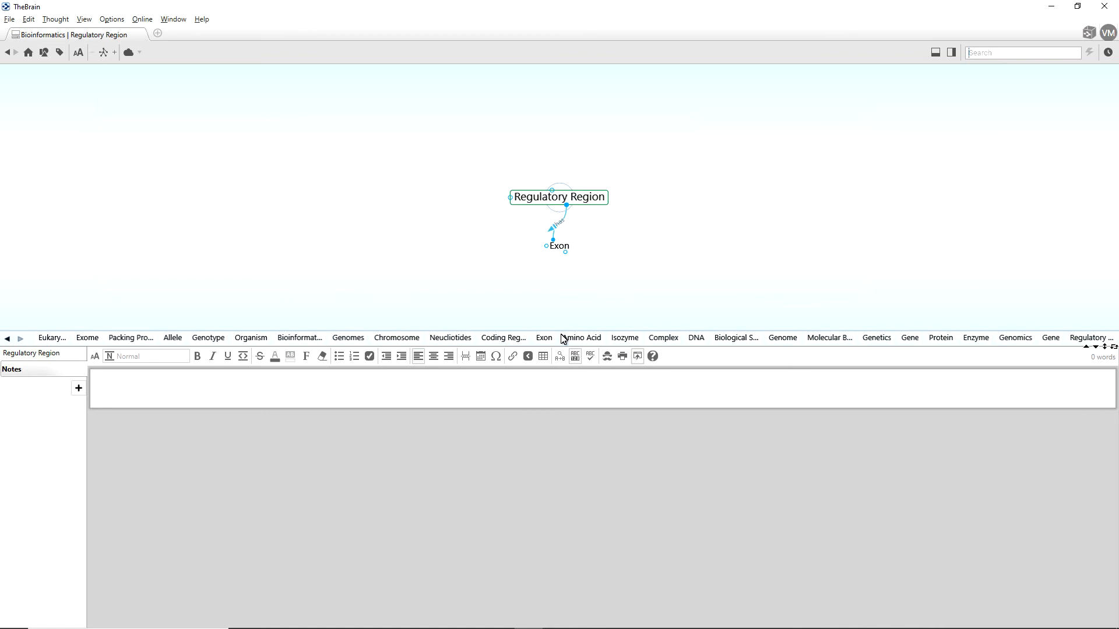
click(580, 338)
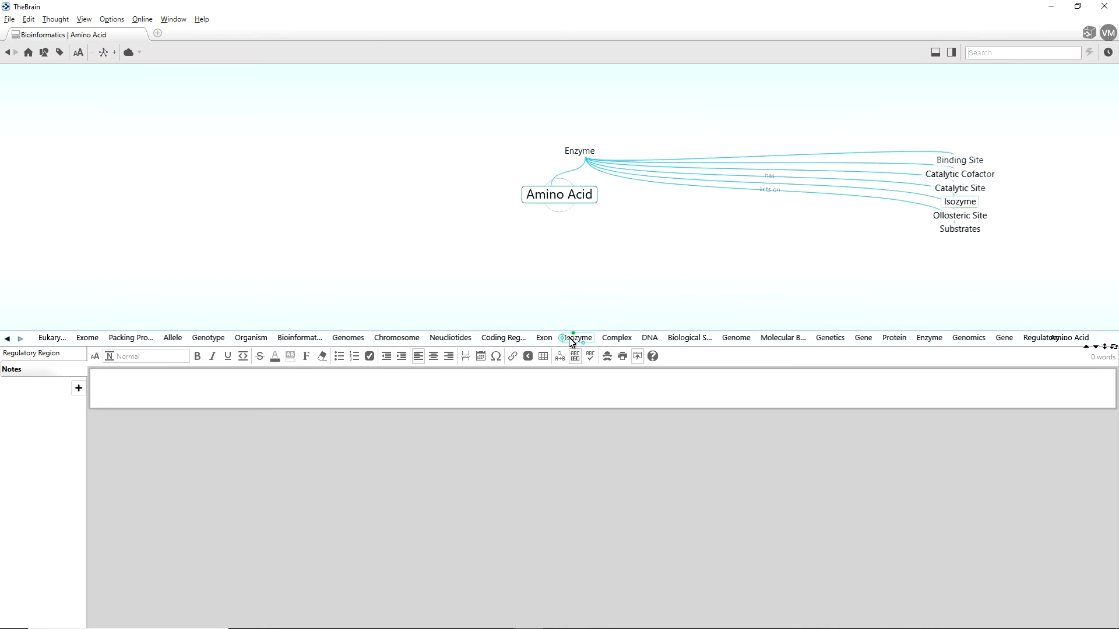
click(574, 338)
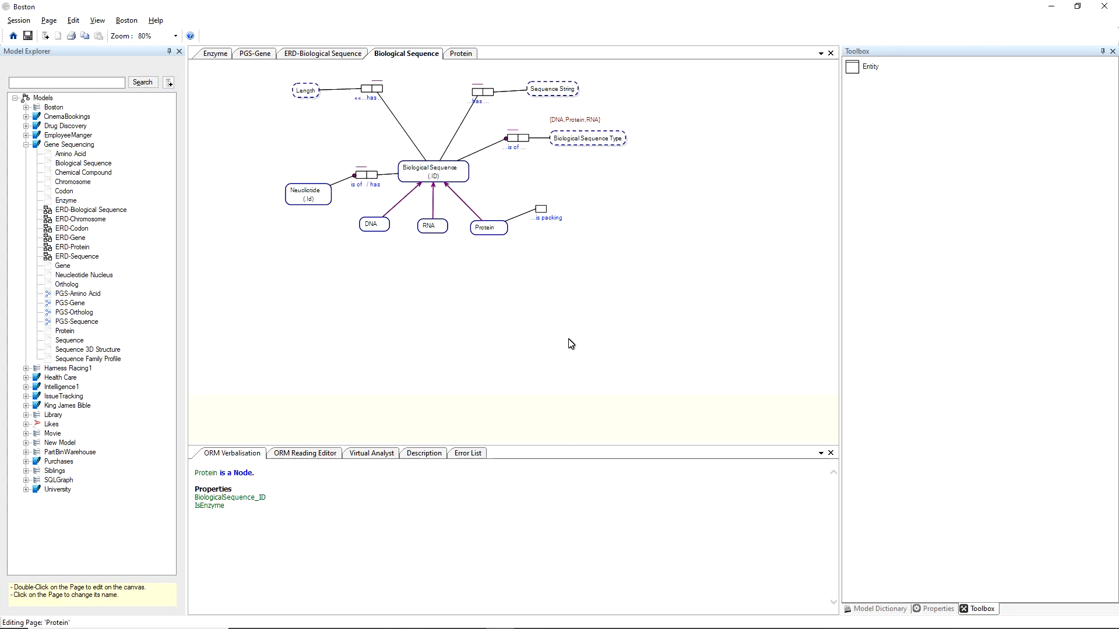
mouse_move(531, 98)
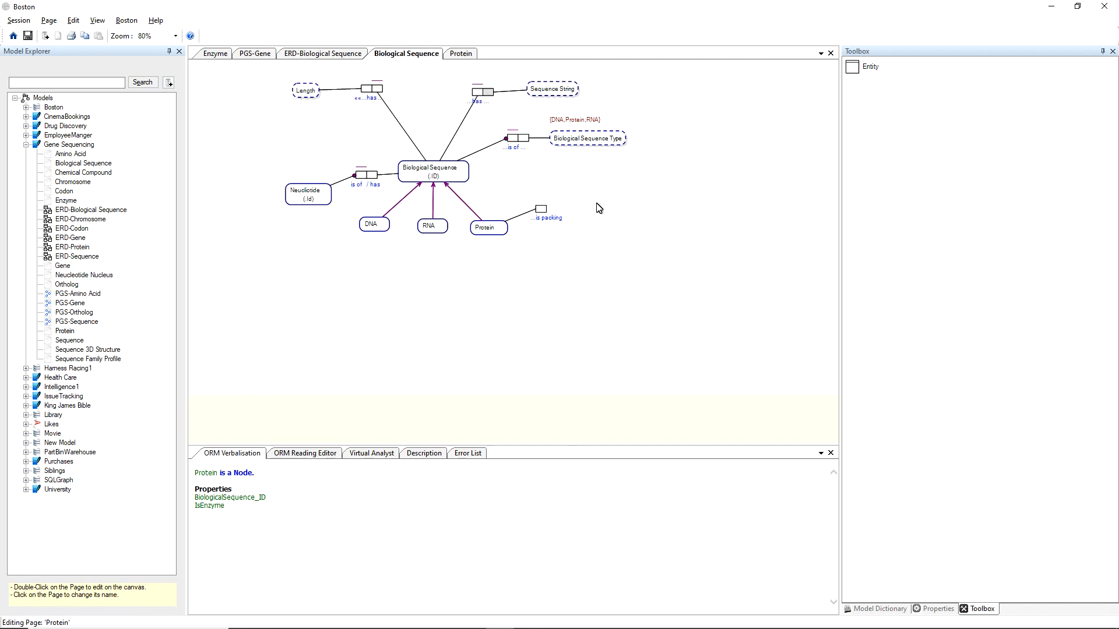
mouse_move(583, 213)
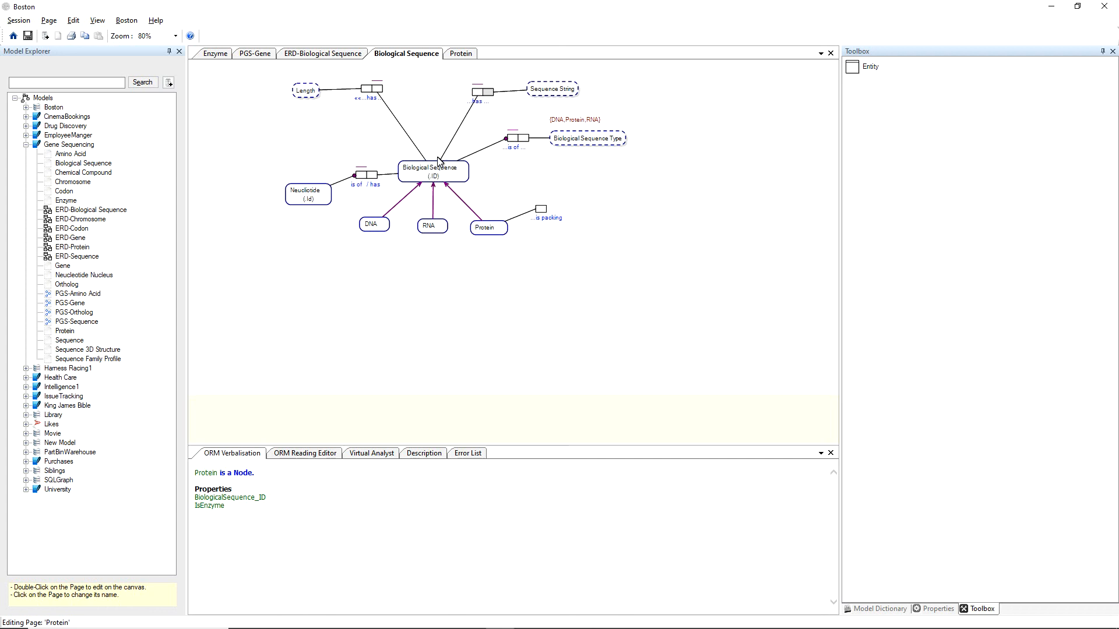
mouse_move(443, 187)
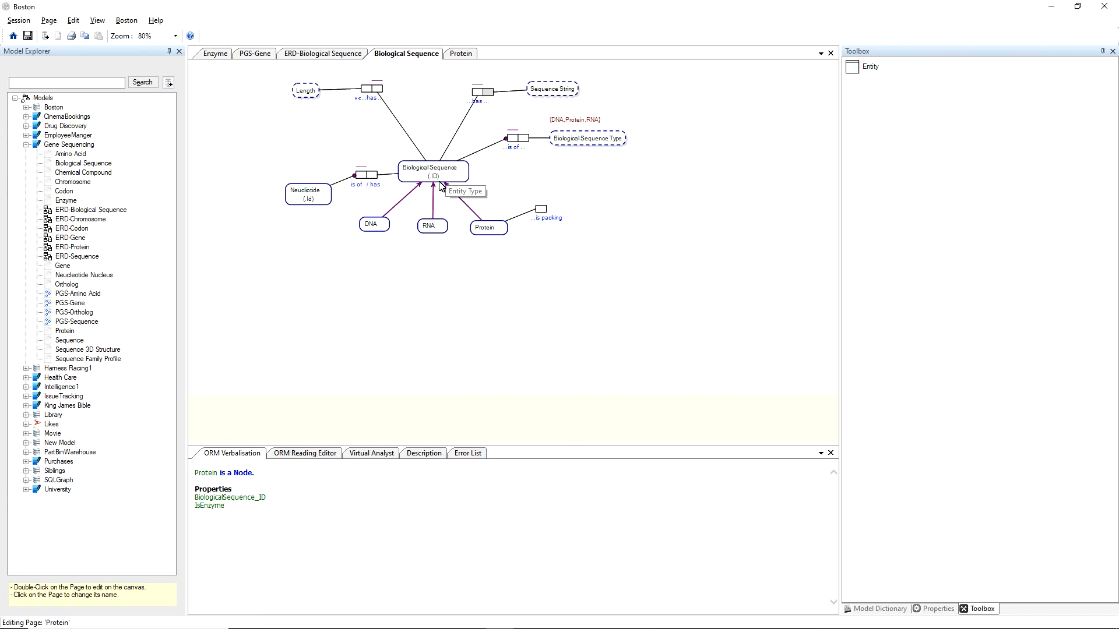
mouse_move(445, 240)
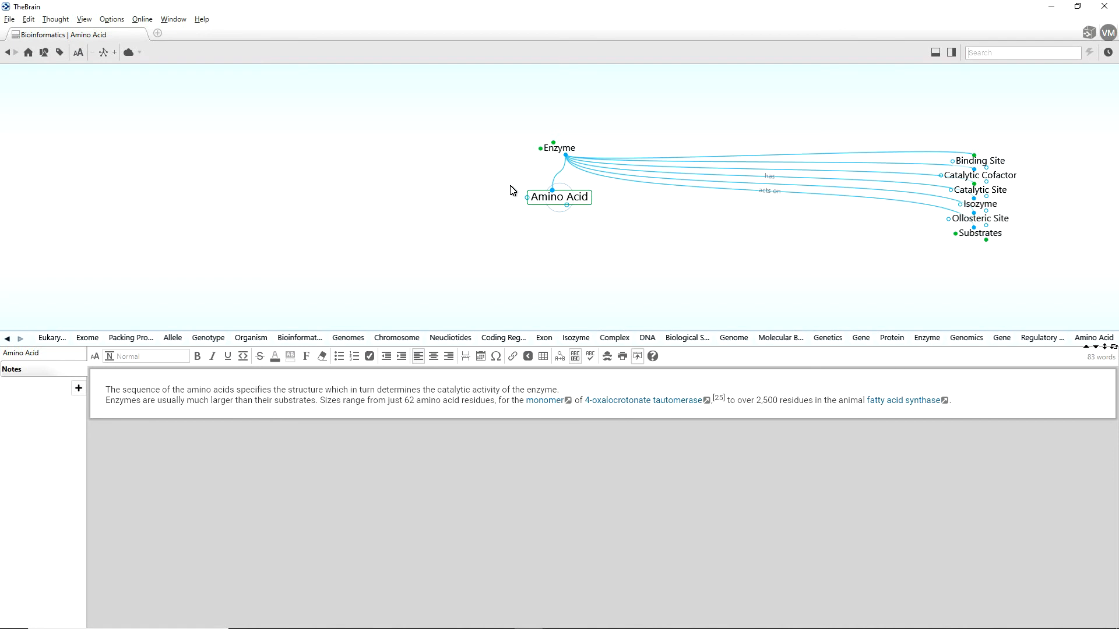
Step from Enzyme to Protein to Biological Sequence, then bring the Boston diagram window forward
click(562, 147)
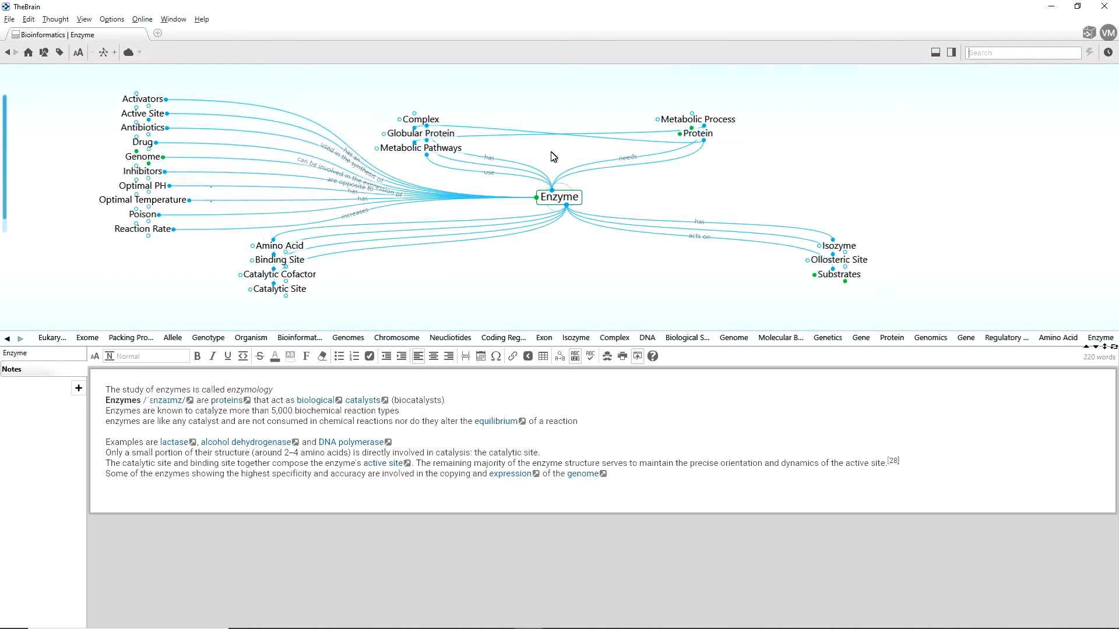
mouse_move(593, 166)
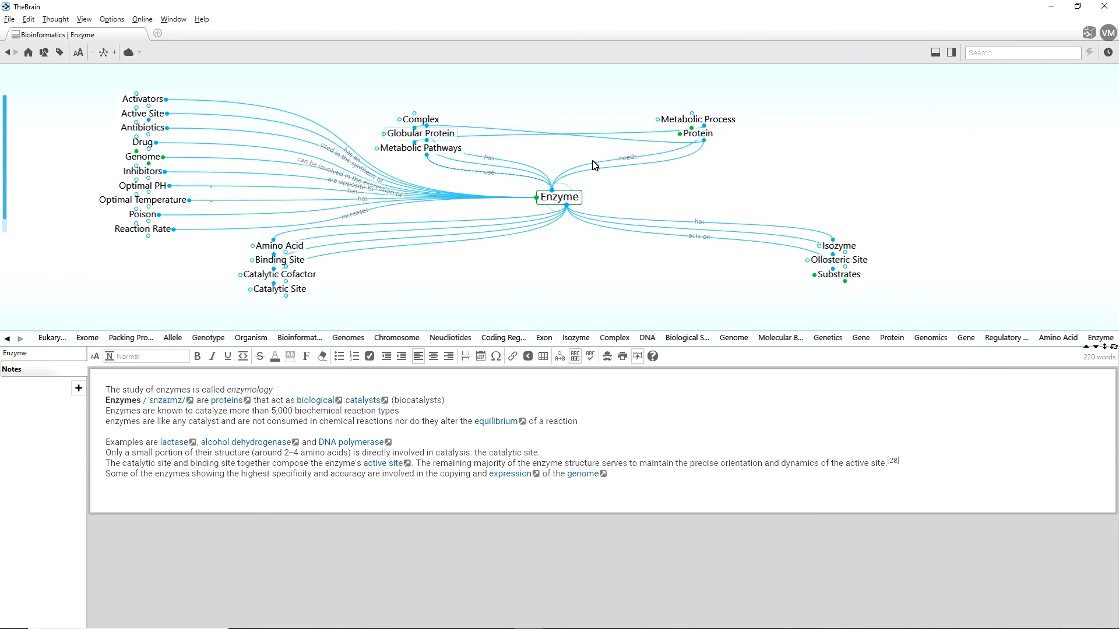
click(698, 133)
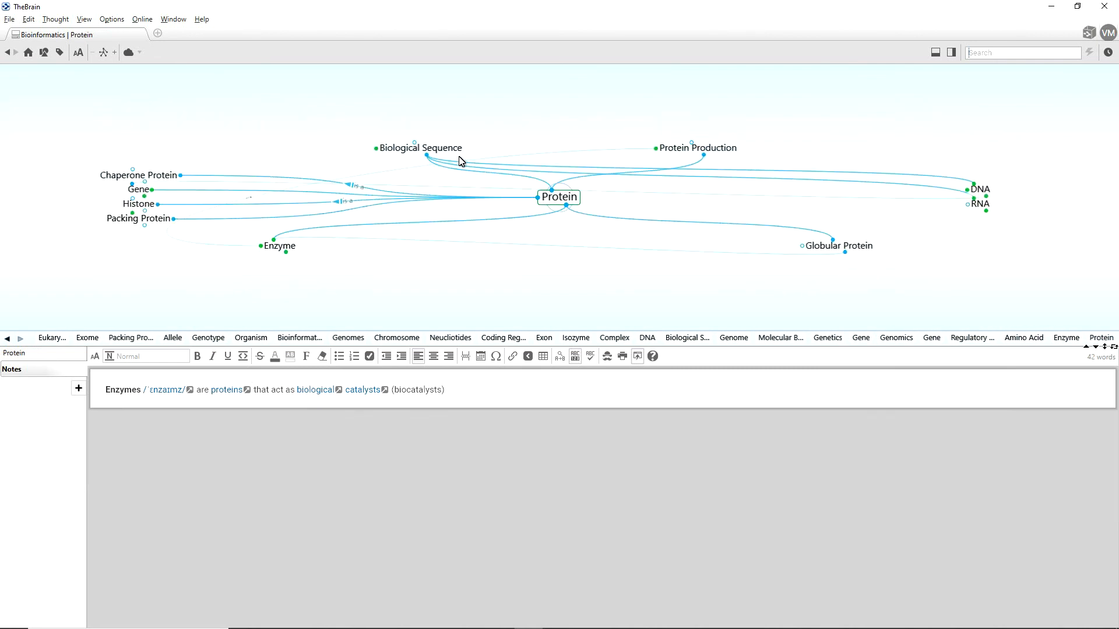
click(423, 148)
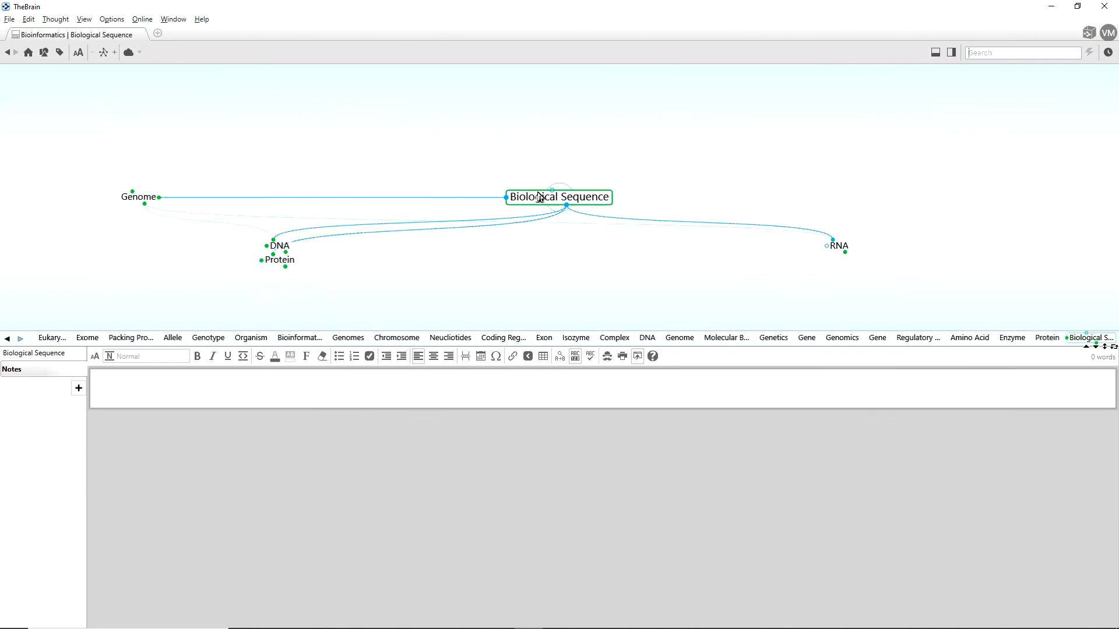
mouse_move(332, 269)
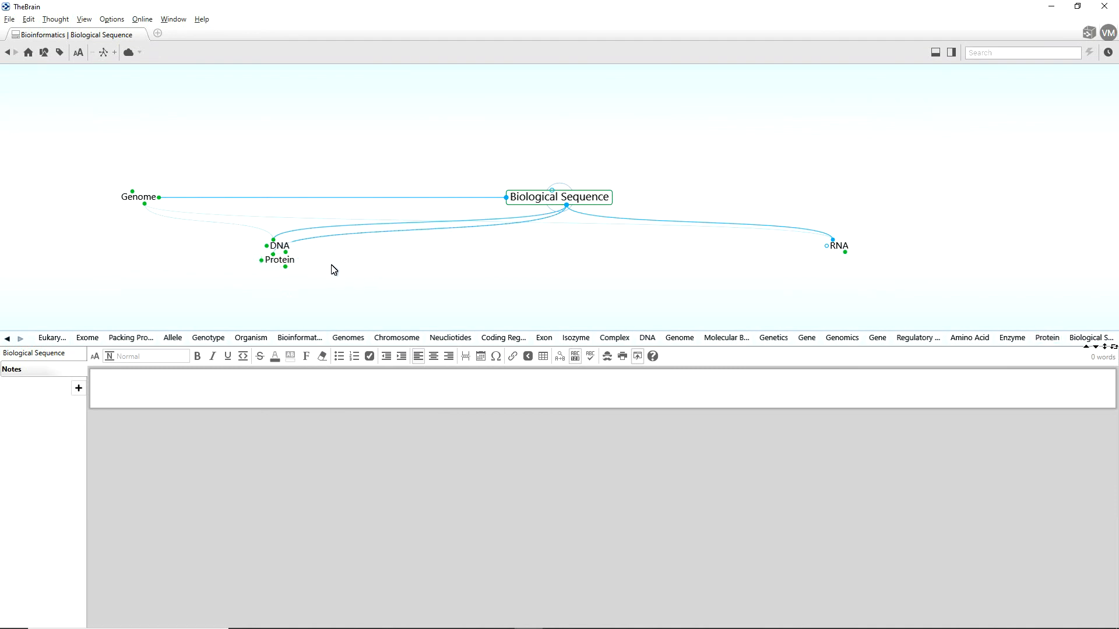
mouse_move(839, 246)
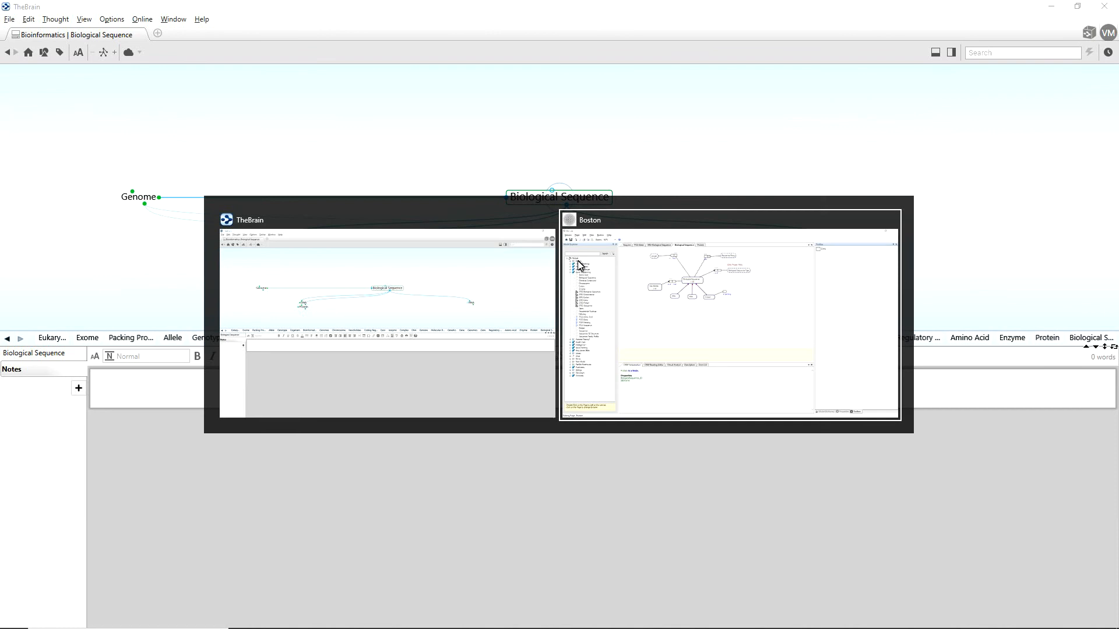
click(729, 317)
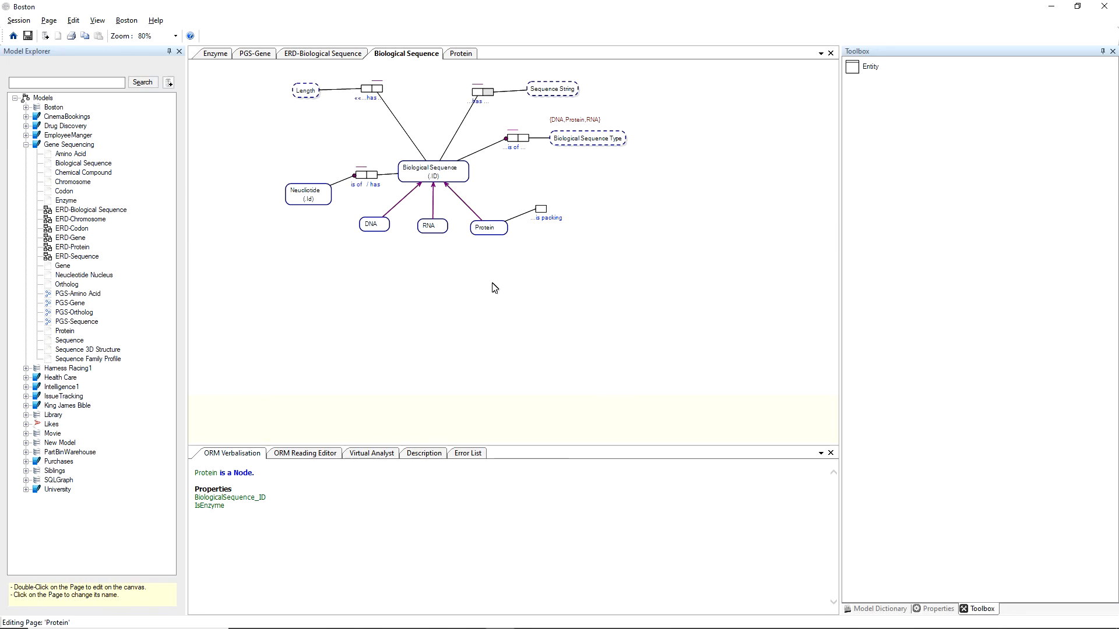
mouse_move(481, 290)
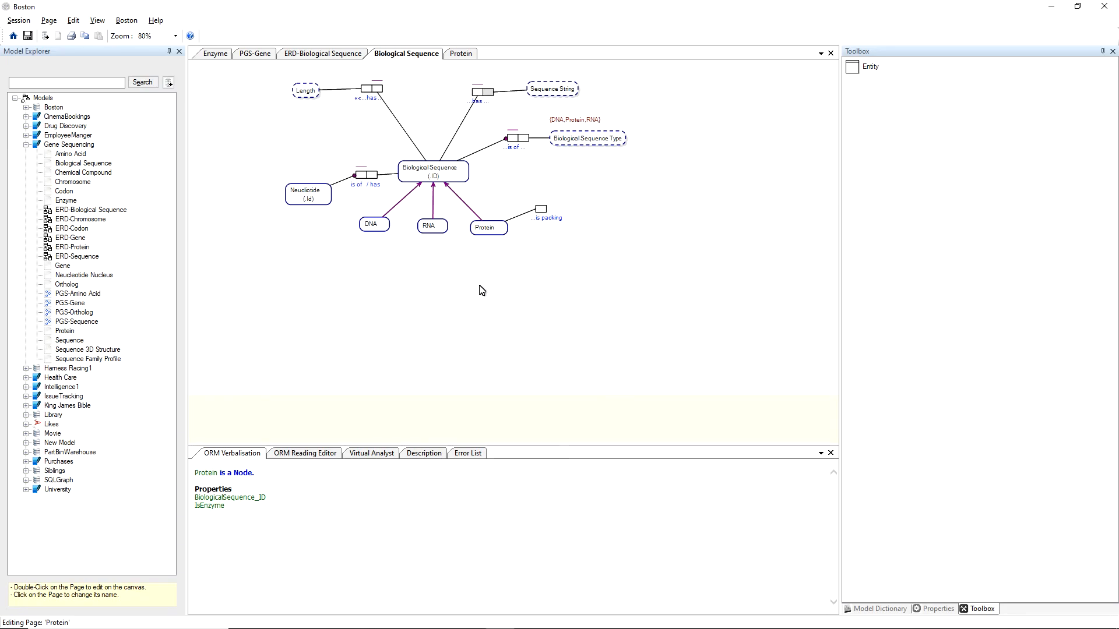